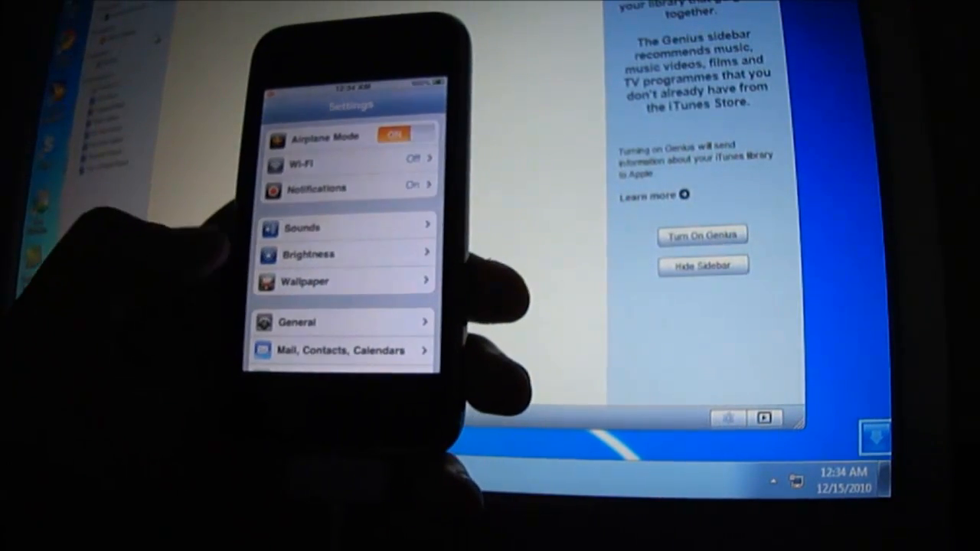
# Step: Open the iPhone Phone app and scroll through its Contacts list
pyautogui.click(297, 321)
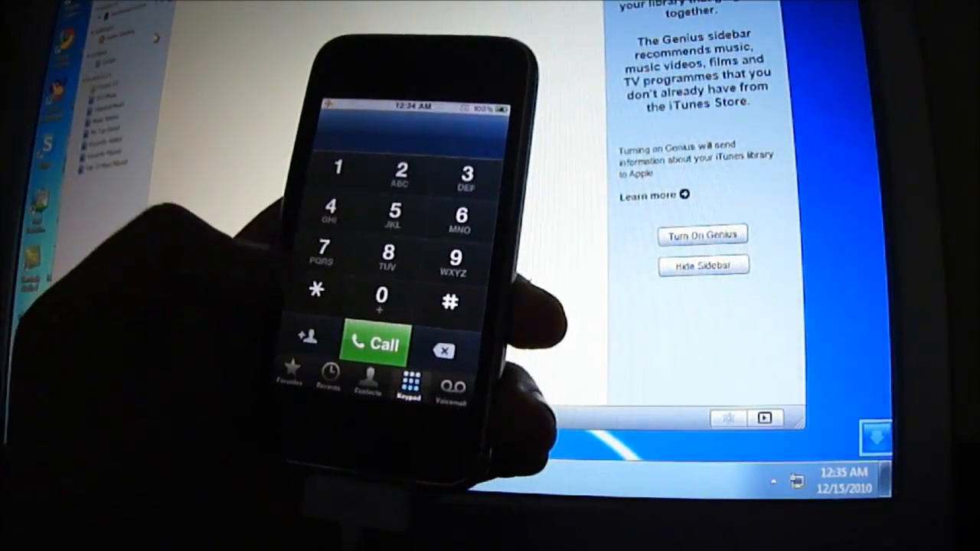
pyautogui.click(366, 378)
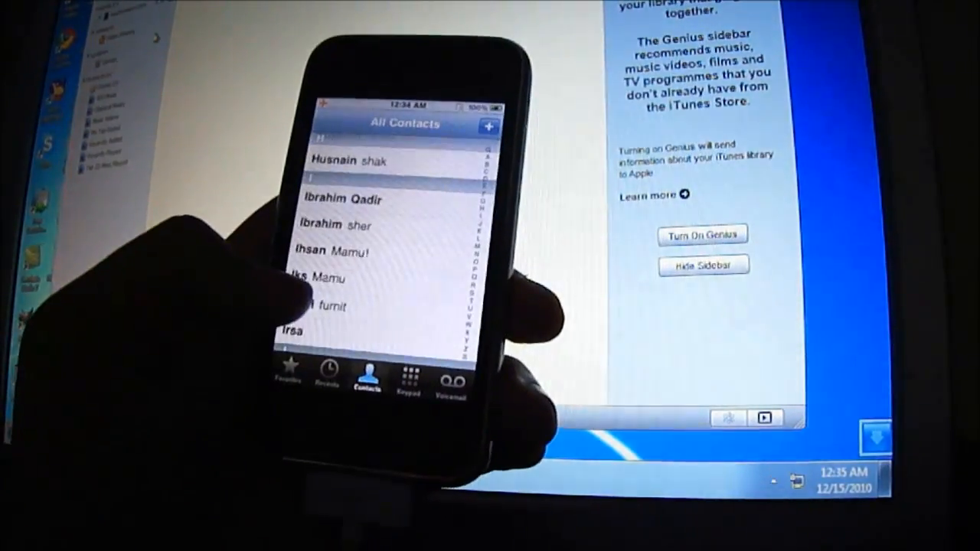
pyautogui.scroll(-3)
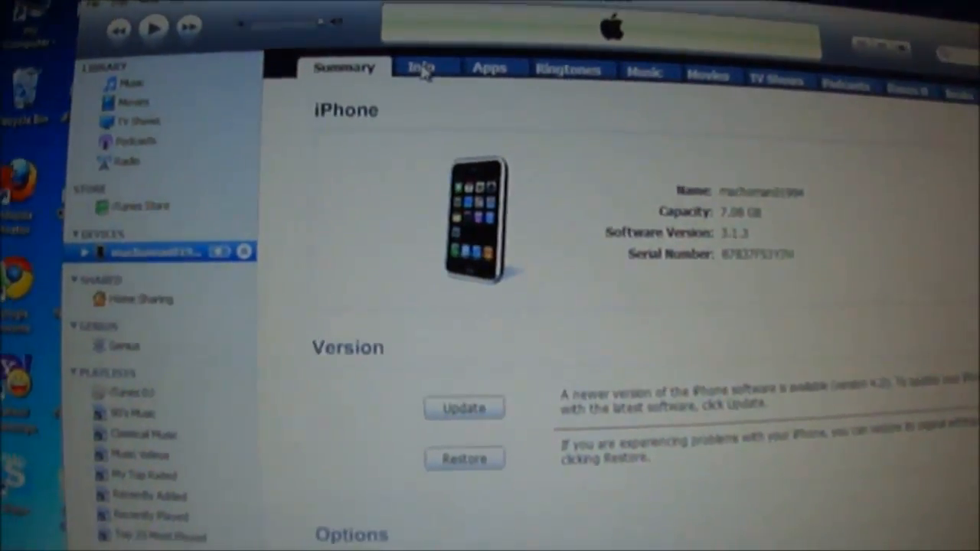
# Step: On the iPhone's Info page, uncheck Sync Contacts with Windows Contacts
pyautogui.click(423, 68)
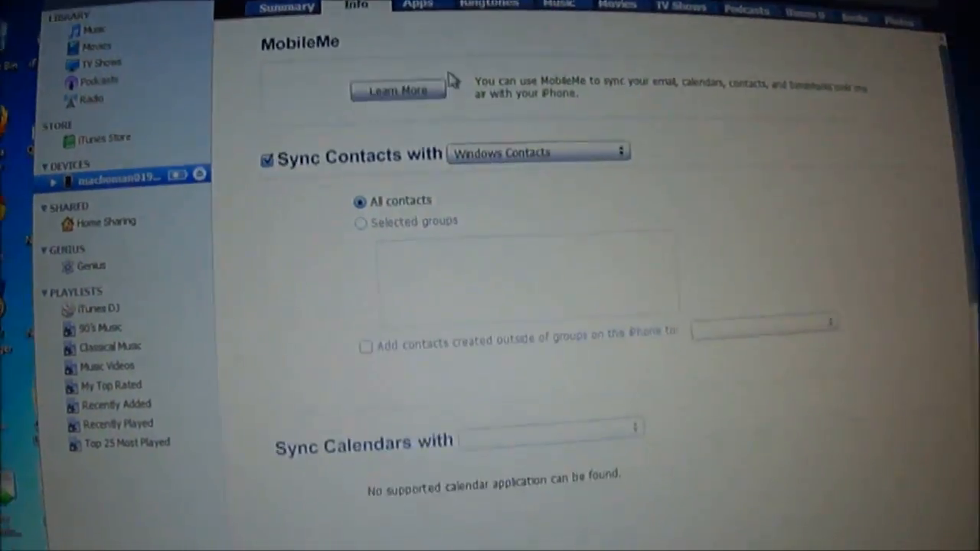
pyautogui.scroll(-3)
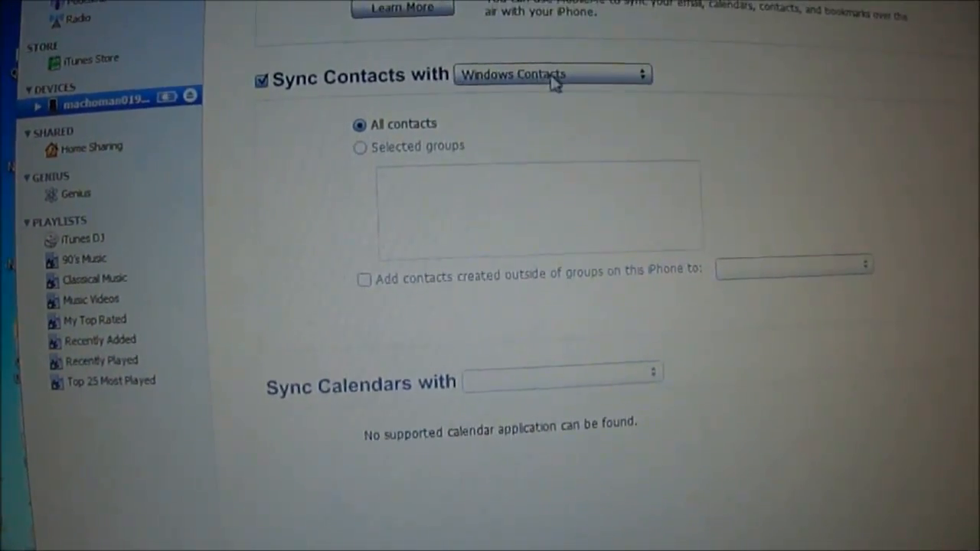
pyautogui.click(261, 80)
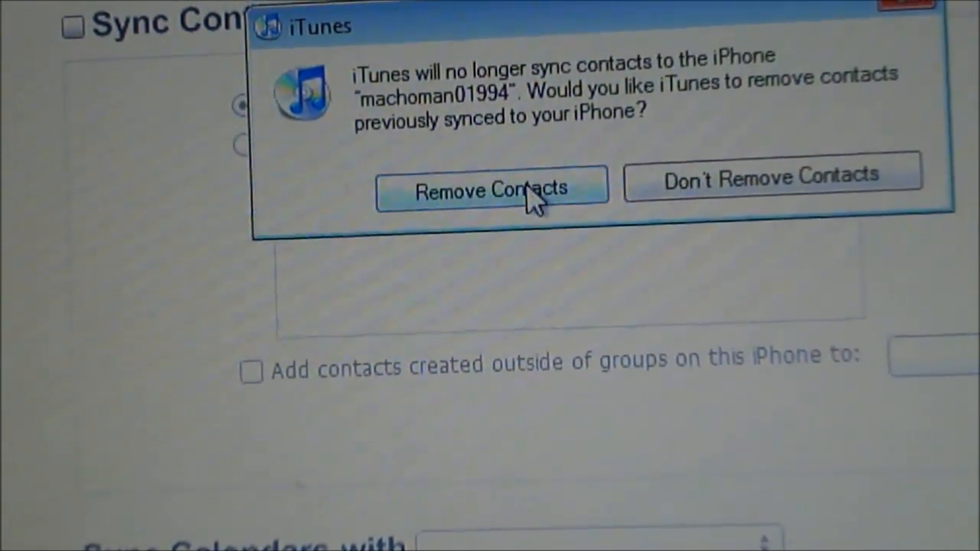
# Step: Choose Remove Contacts in the confirmation prompt
pyautogui.click(489, 189)
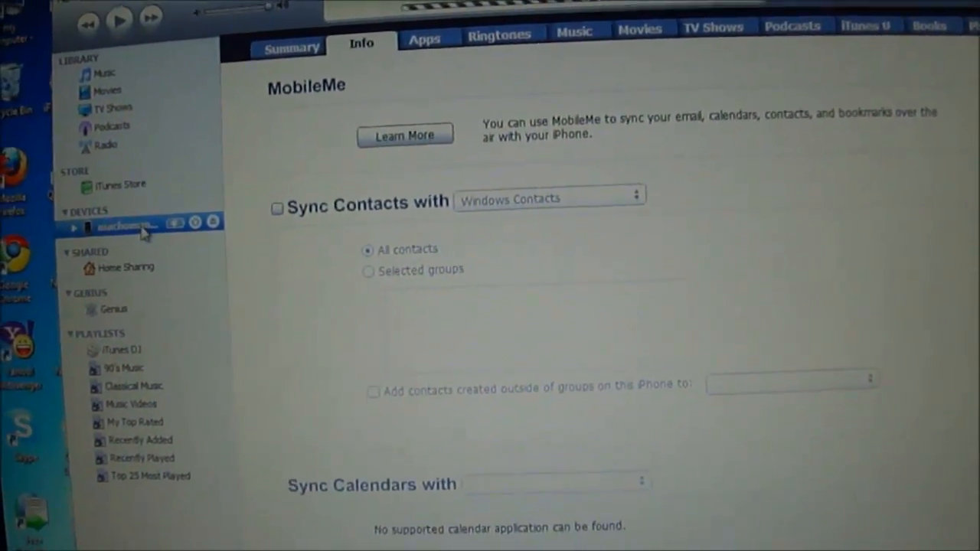
pyautogui.rightClick(126, 224)
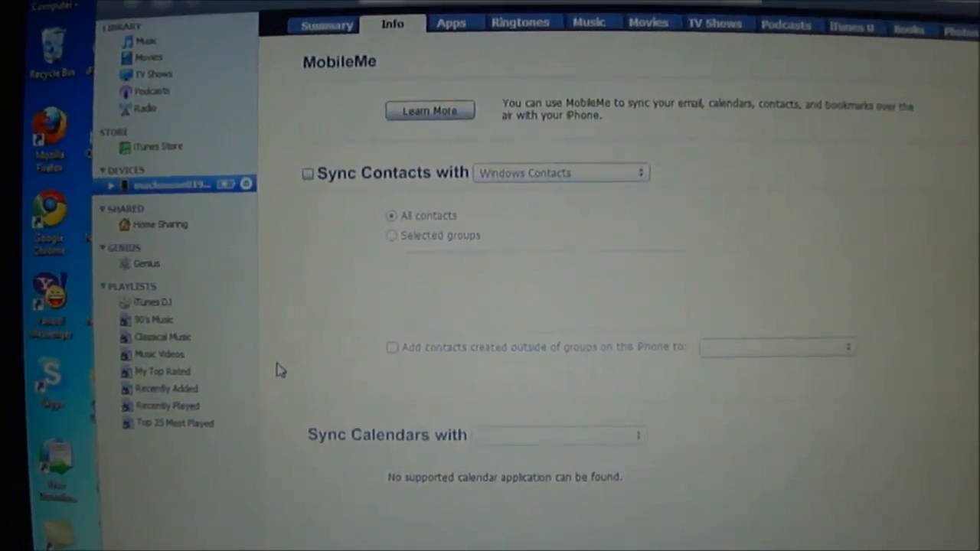
pyautogui.scroll(-3)
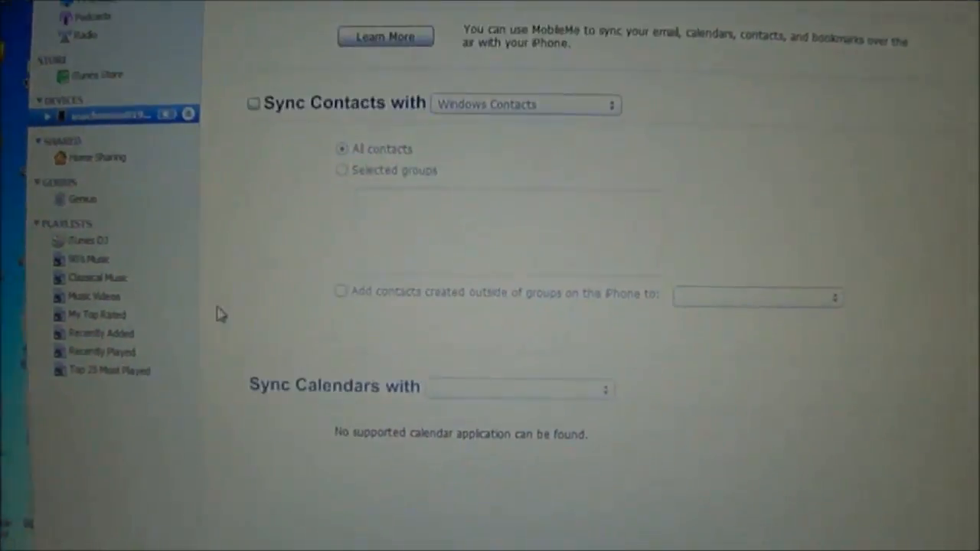